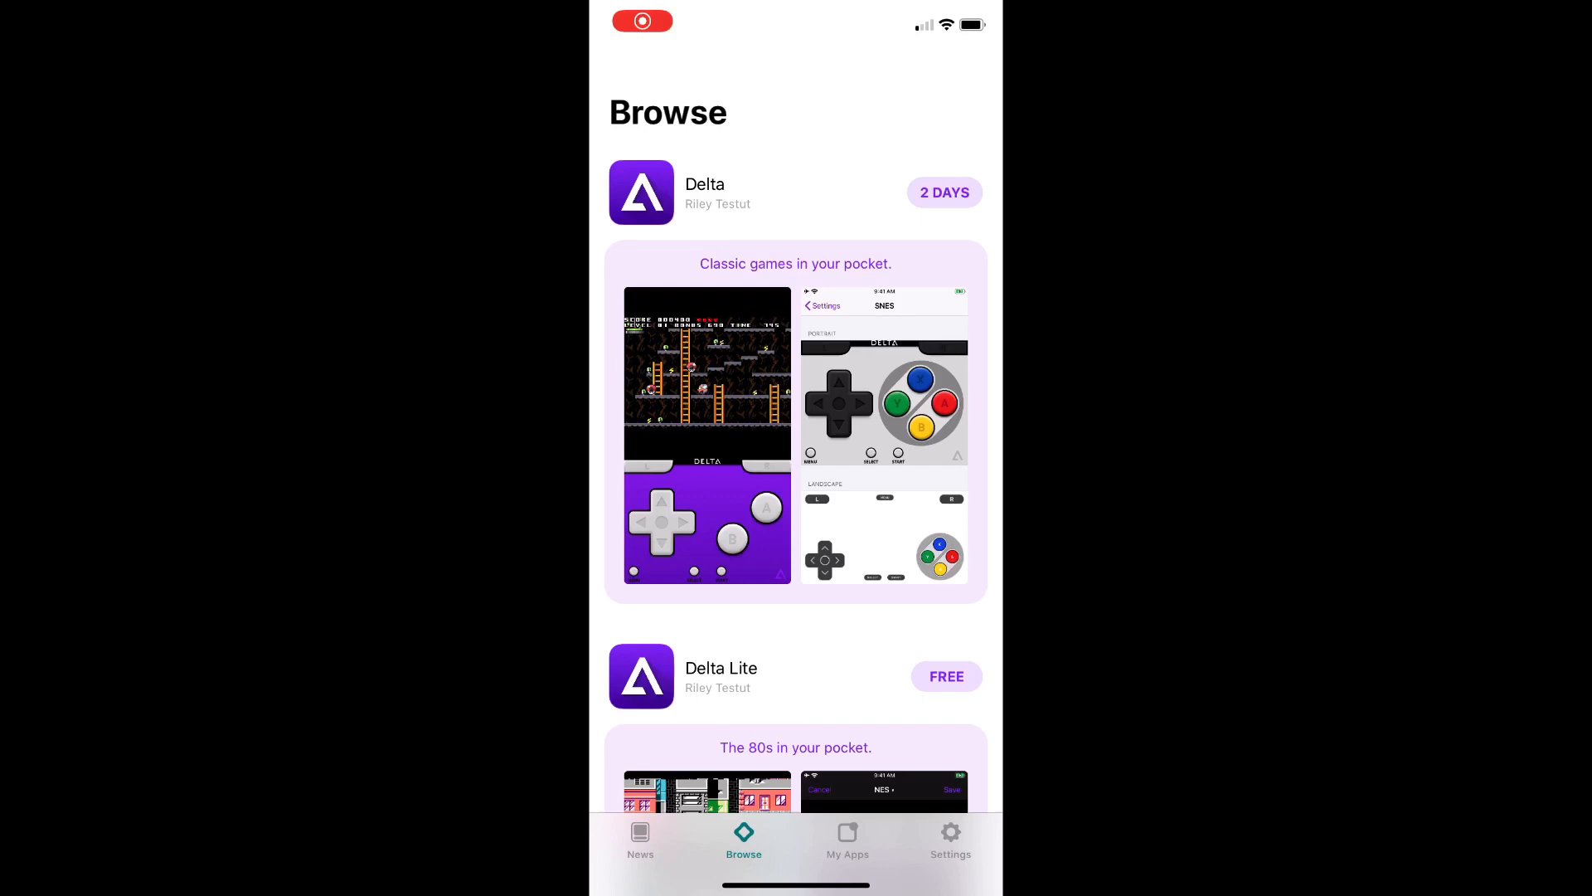
- Start the free Delta Lite download from the Browse catalogue and watch its install progress
scroll(down, 3)
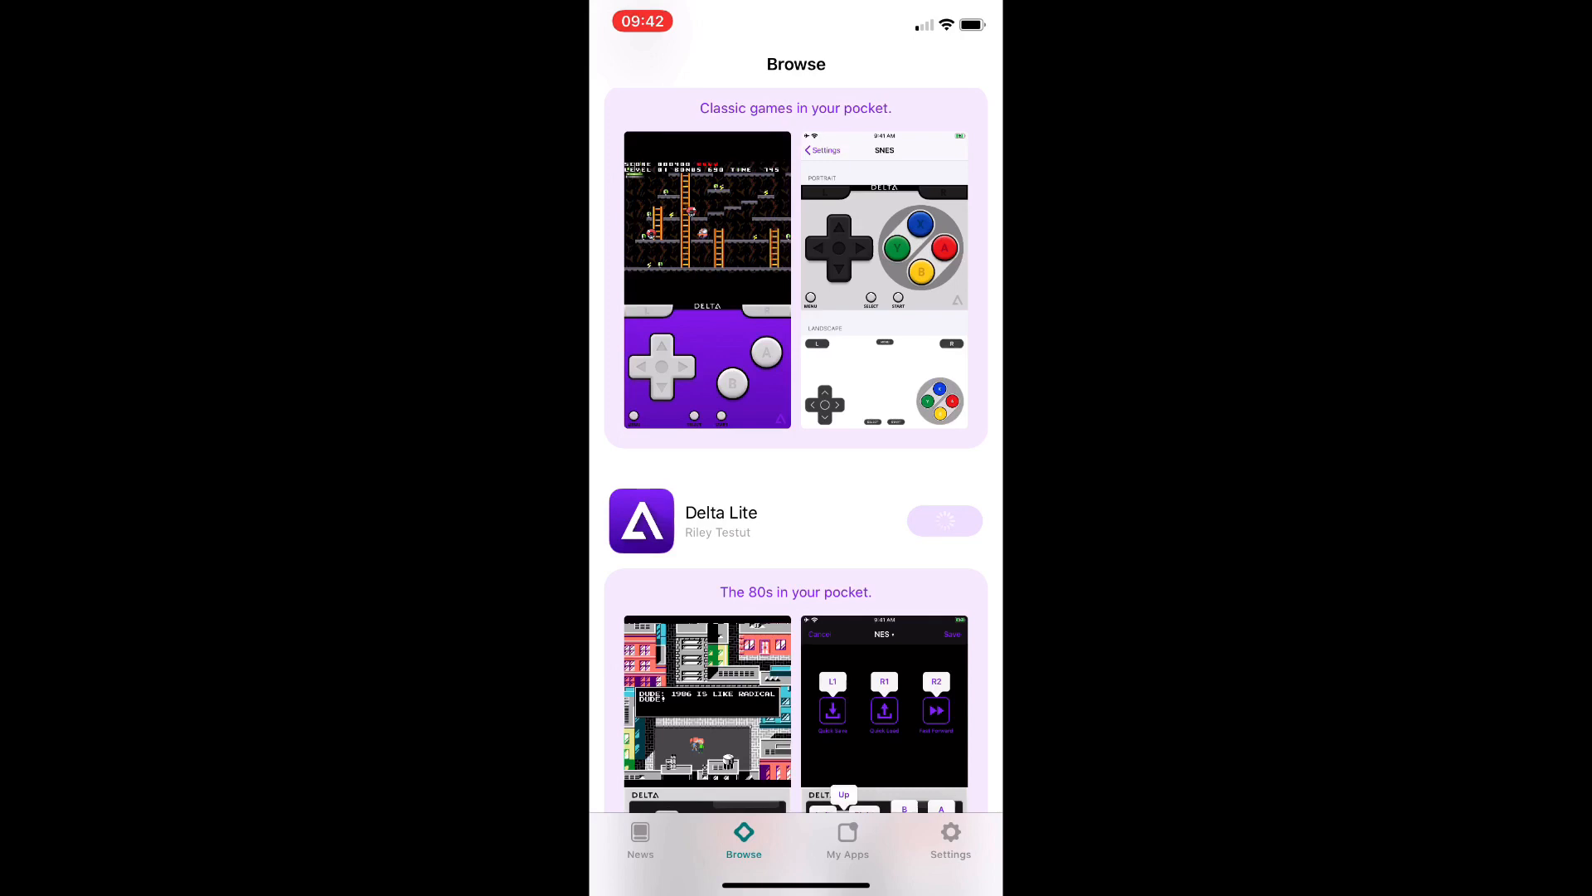
scroll(down, 3)
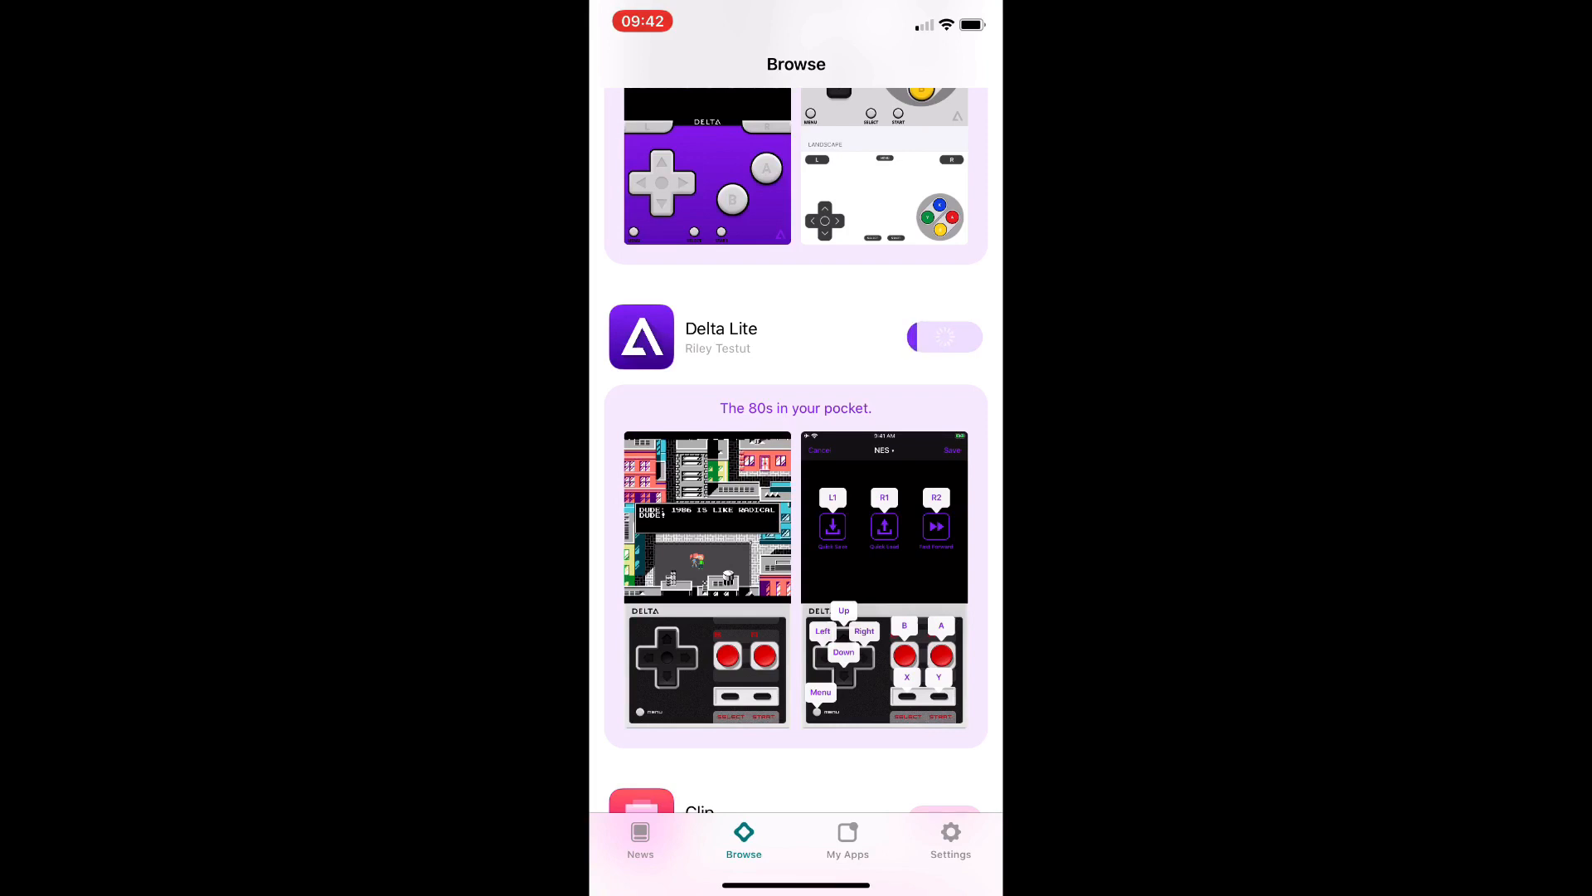
click(942, 336)
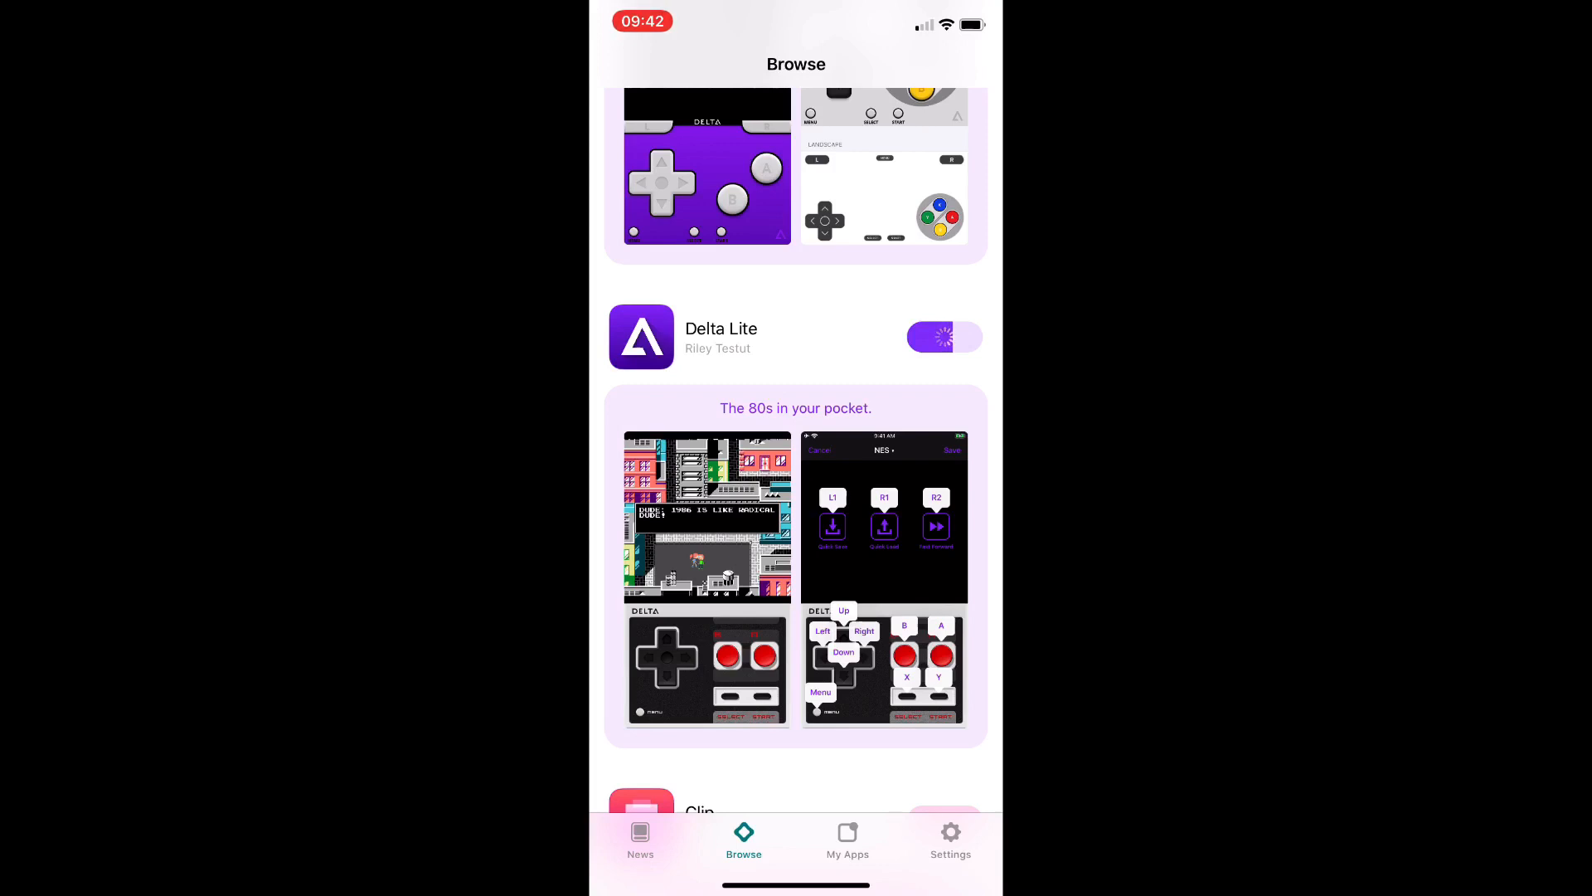
scroll(down, 3)
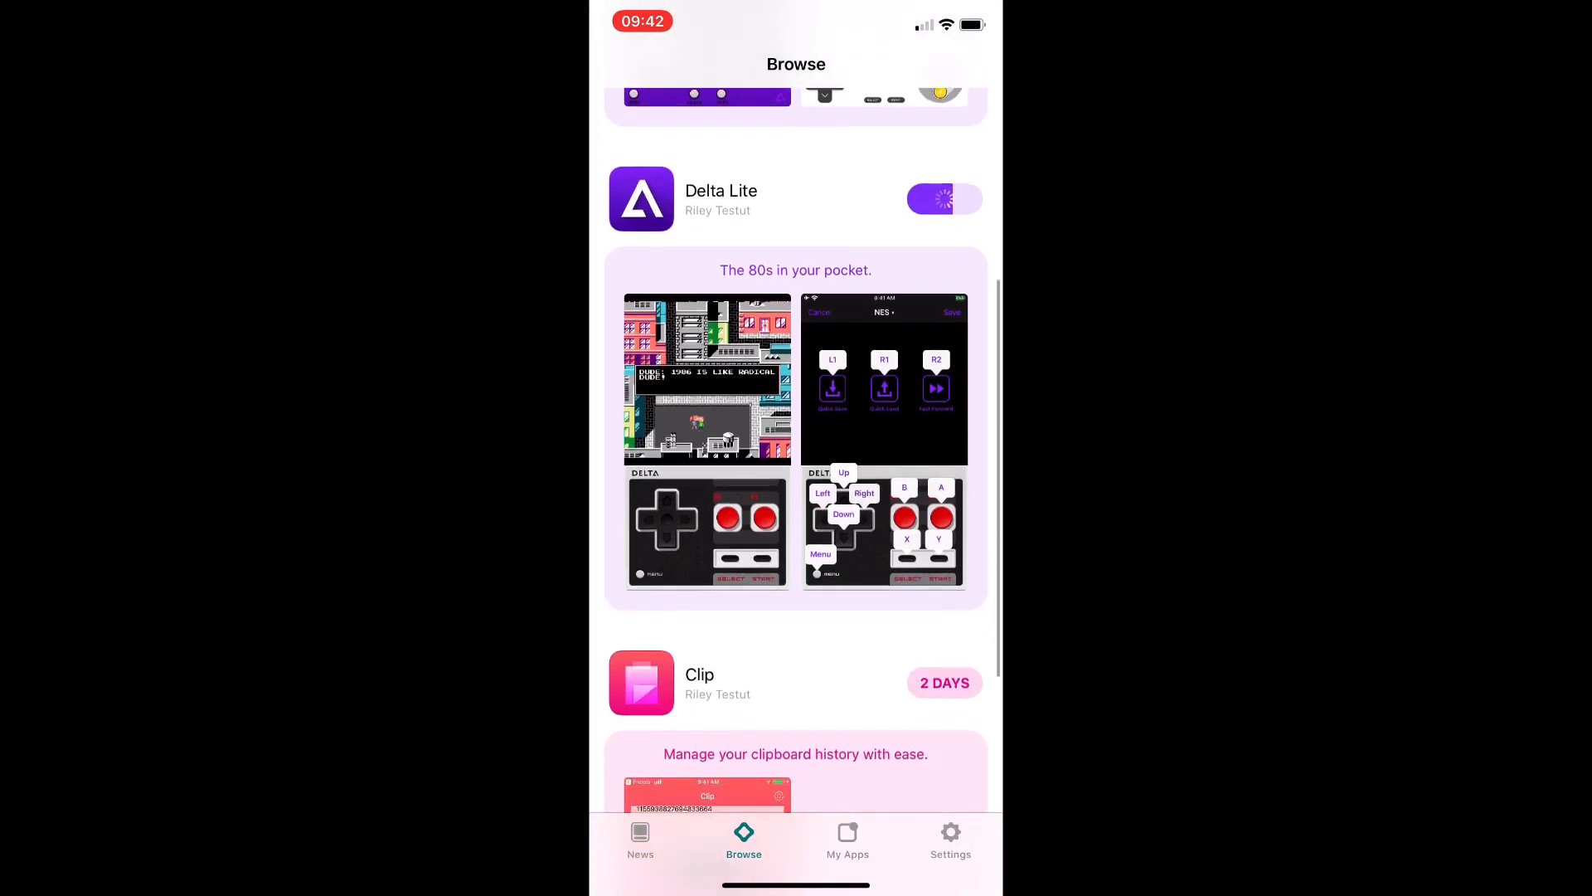
scroll(up, 3)
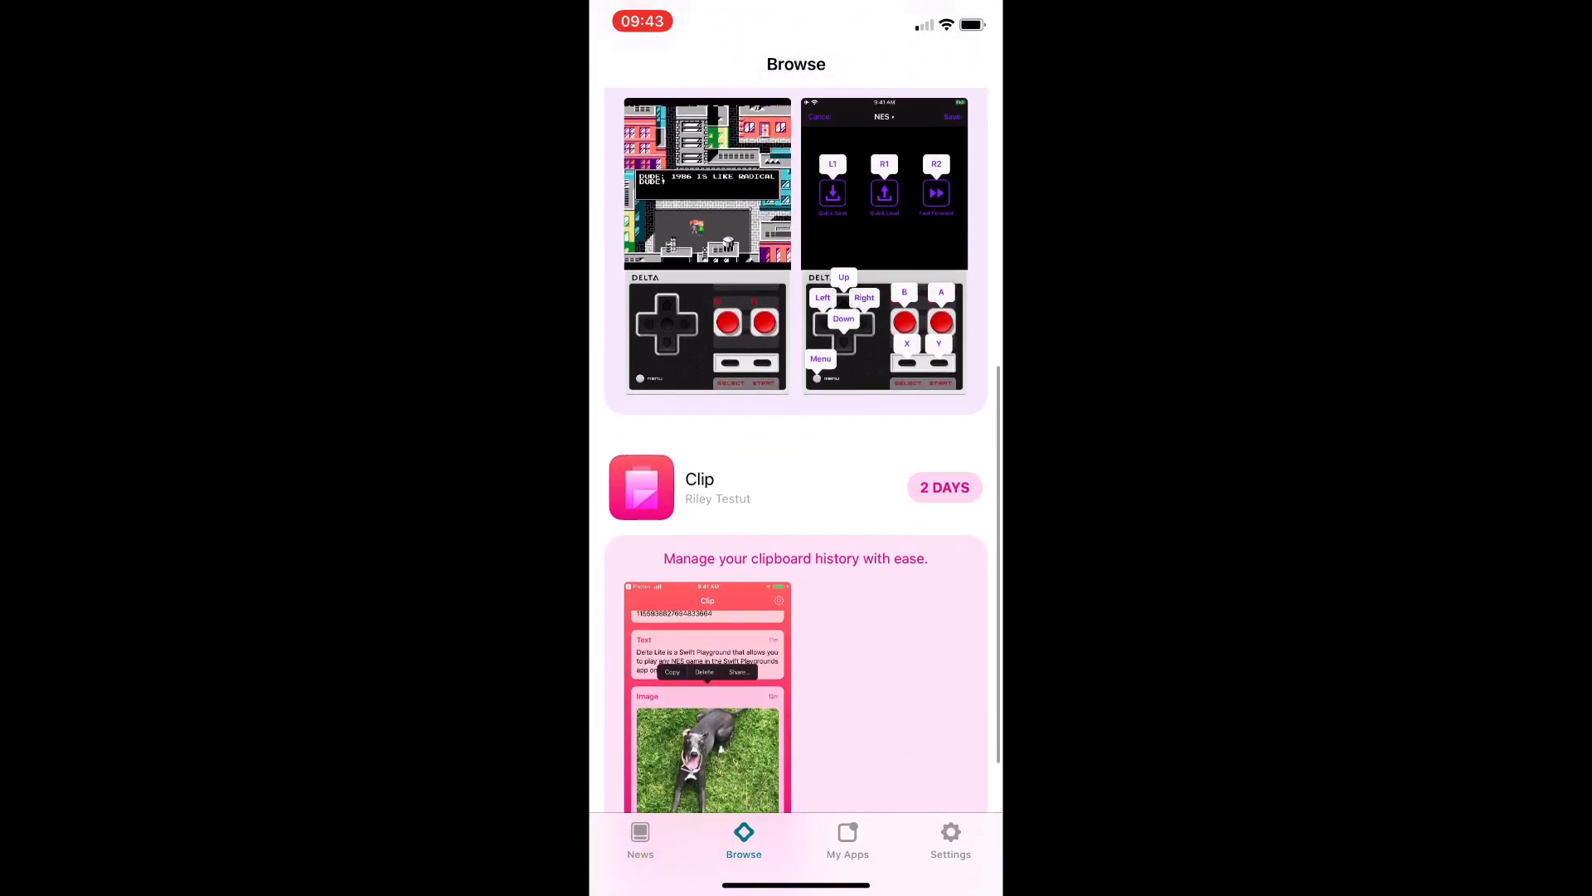
scroll(down, 3)
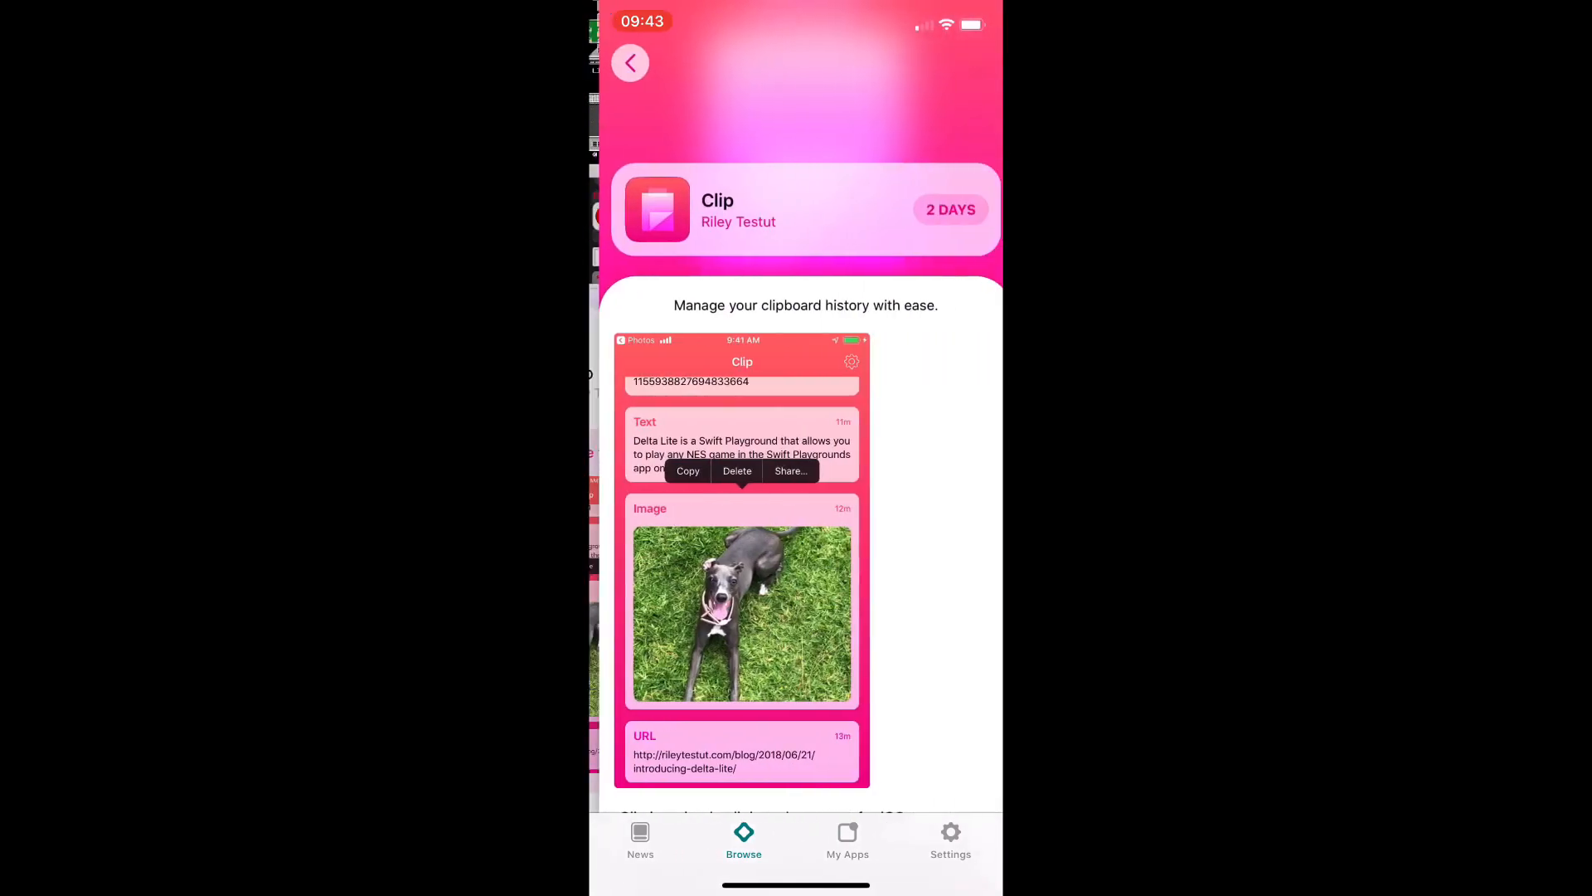
scroll(down, 3)
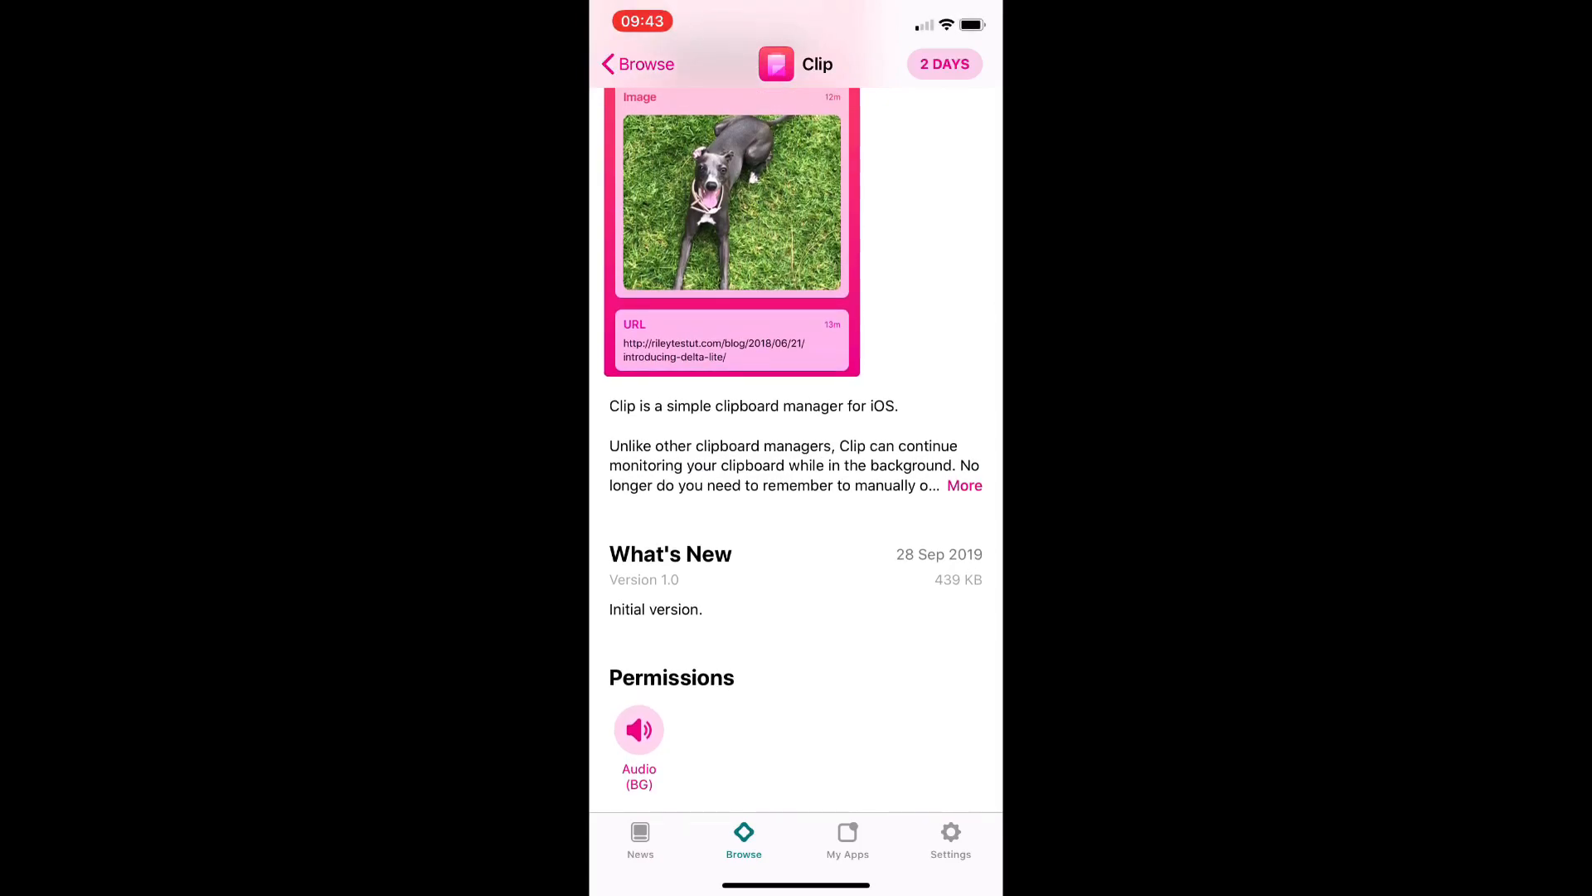
click(637, 65)
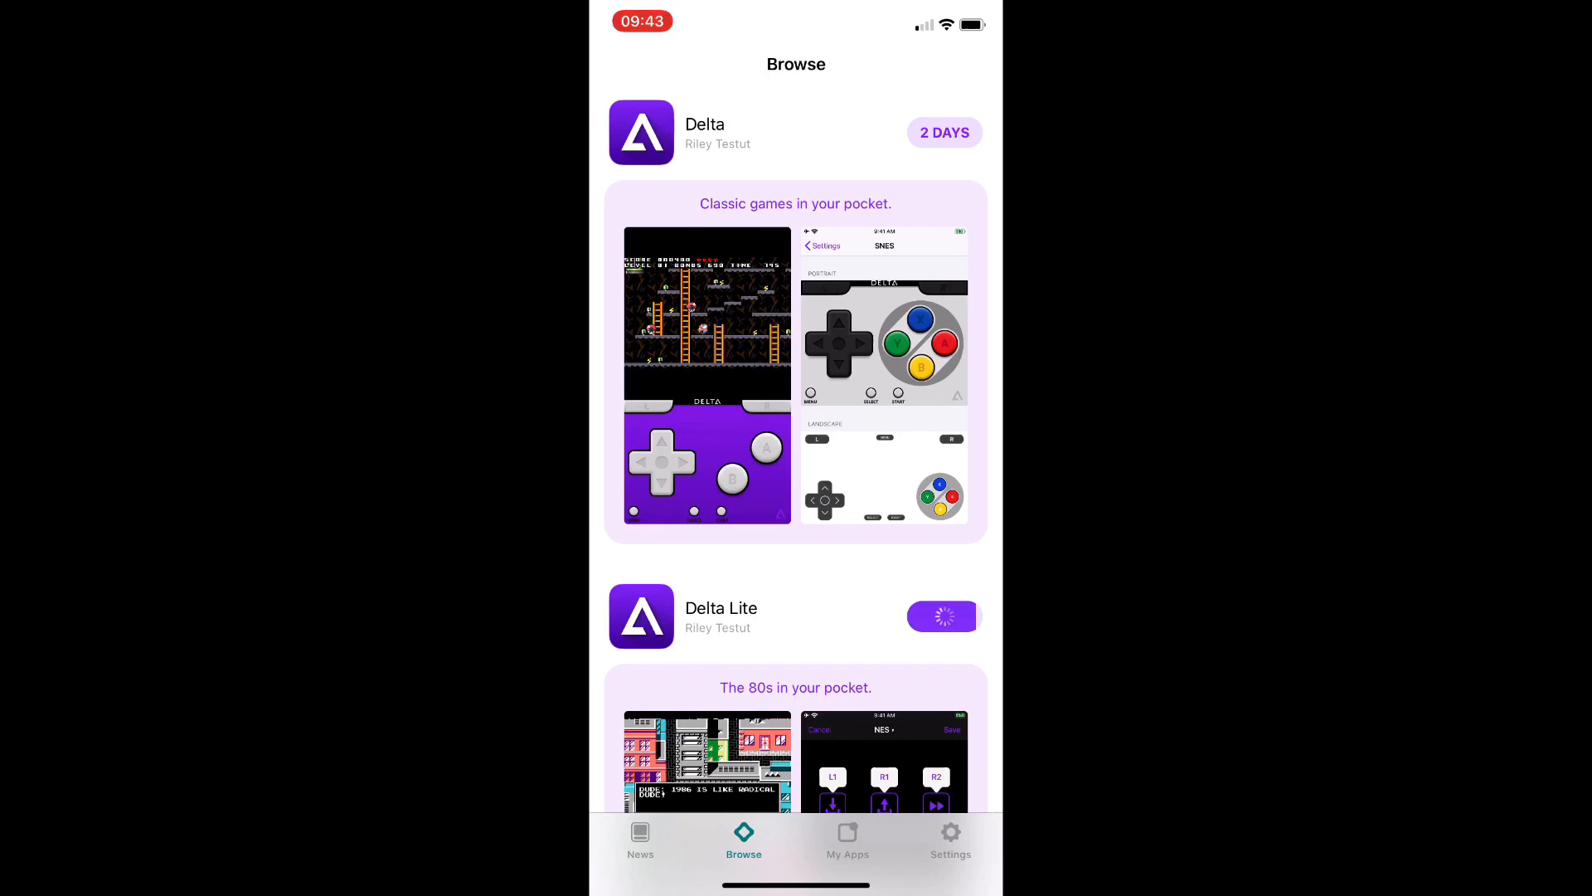
- View My Apps with their expiry, decline the Refresh AltStore alert, and launch Delta Lite
click(848, 837)
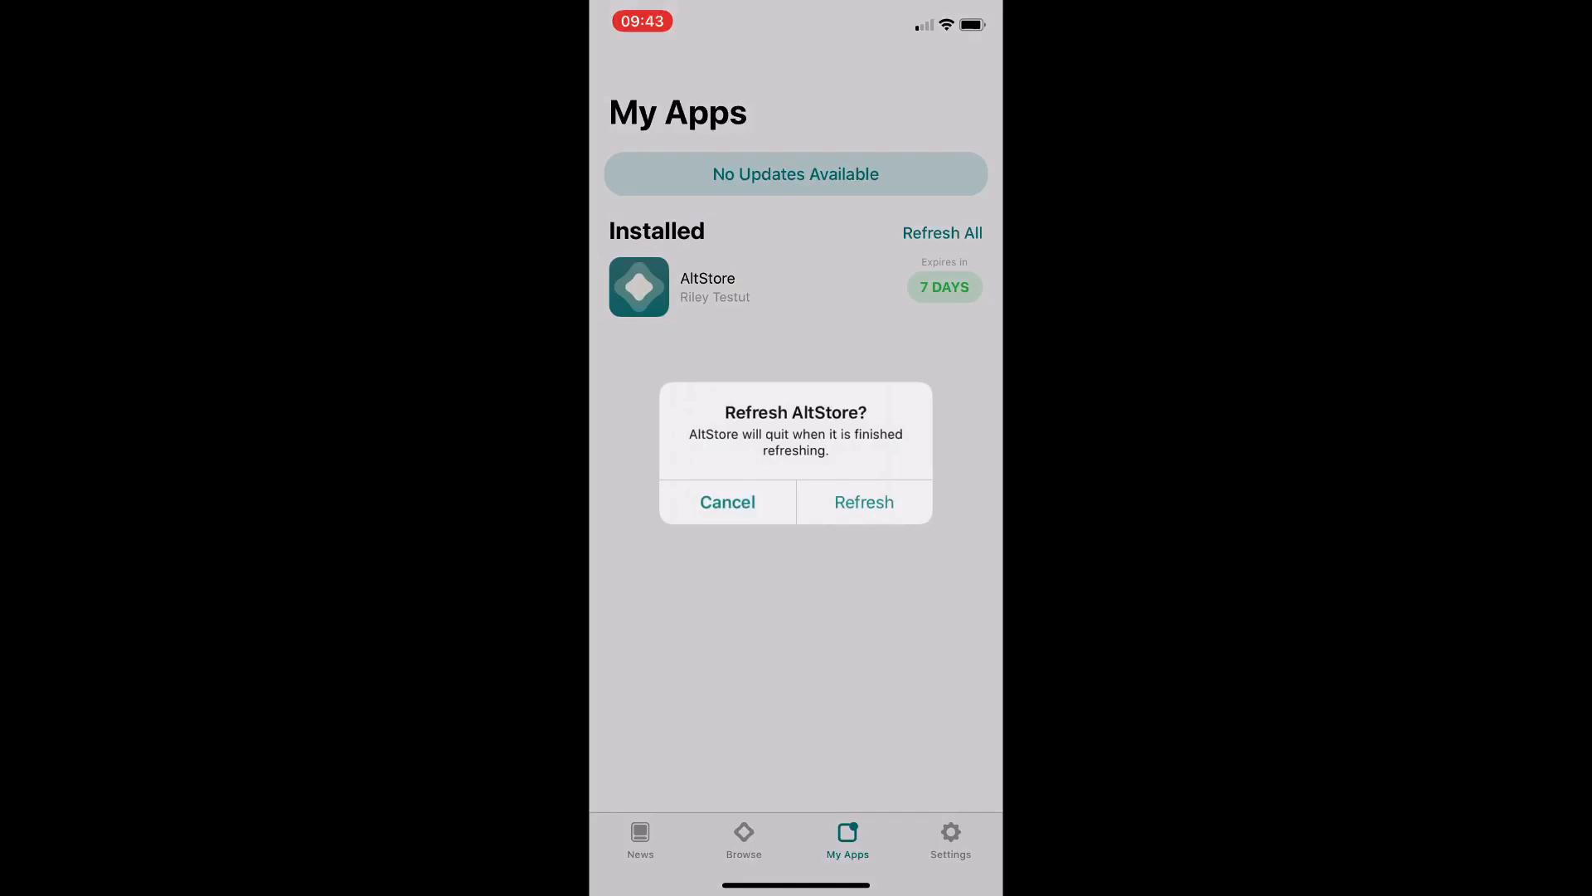
click(862, 501)
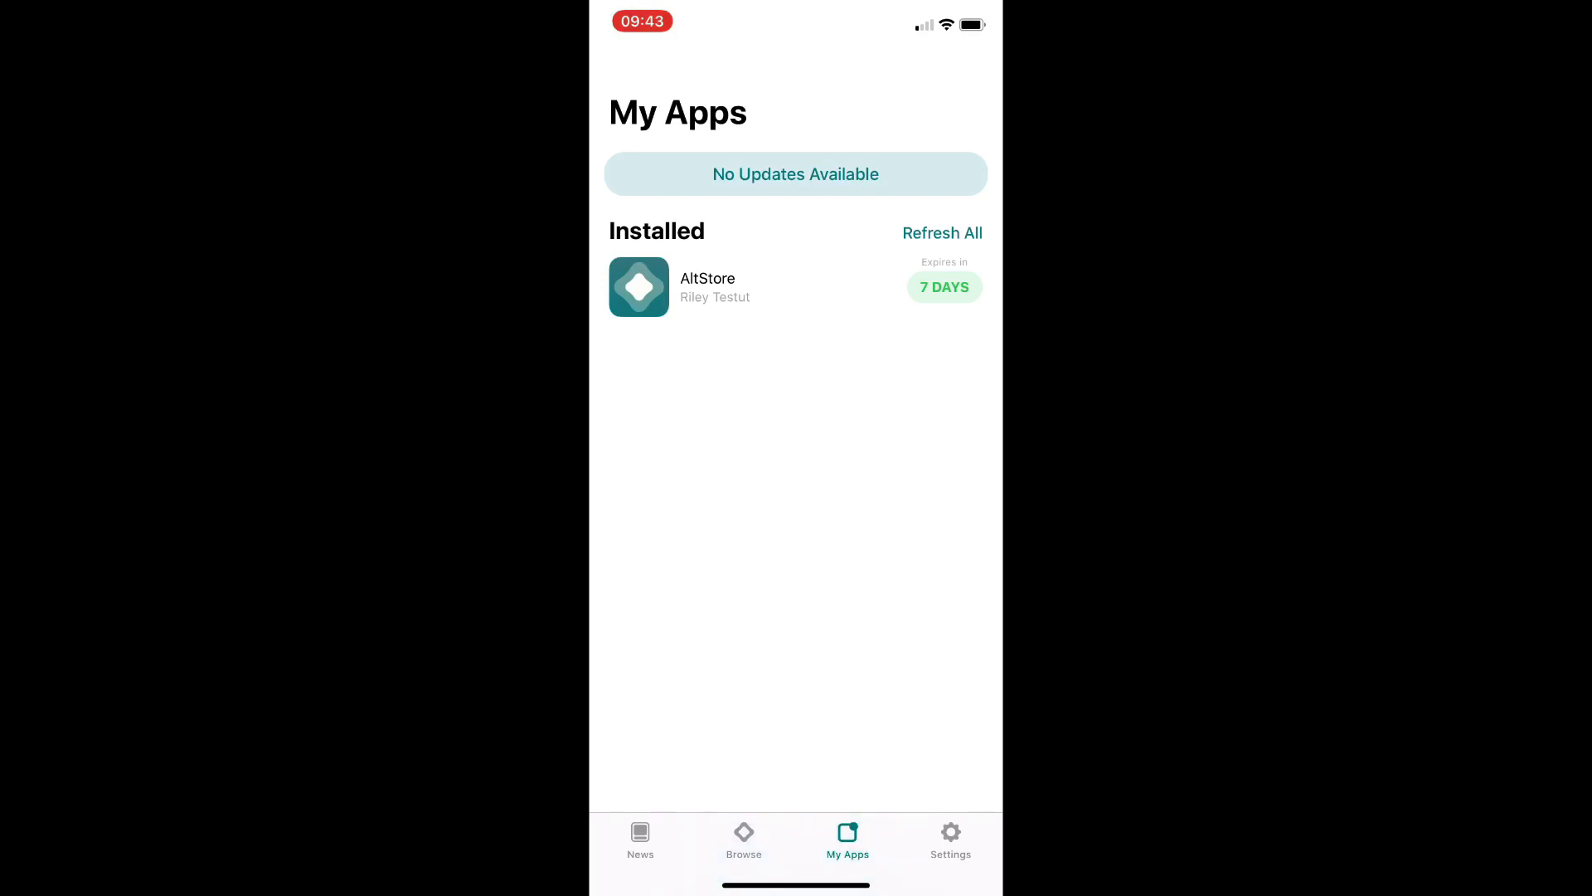
click(743, 841)
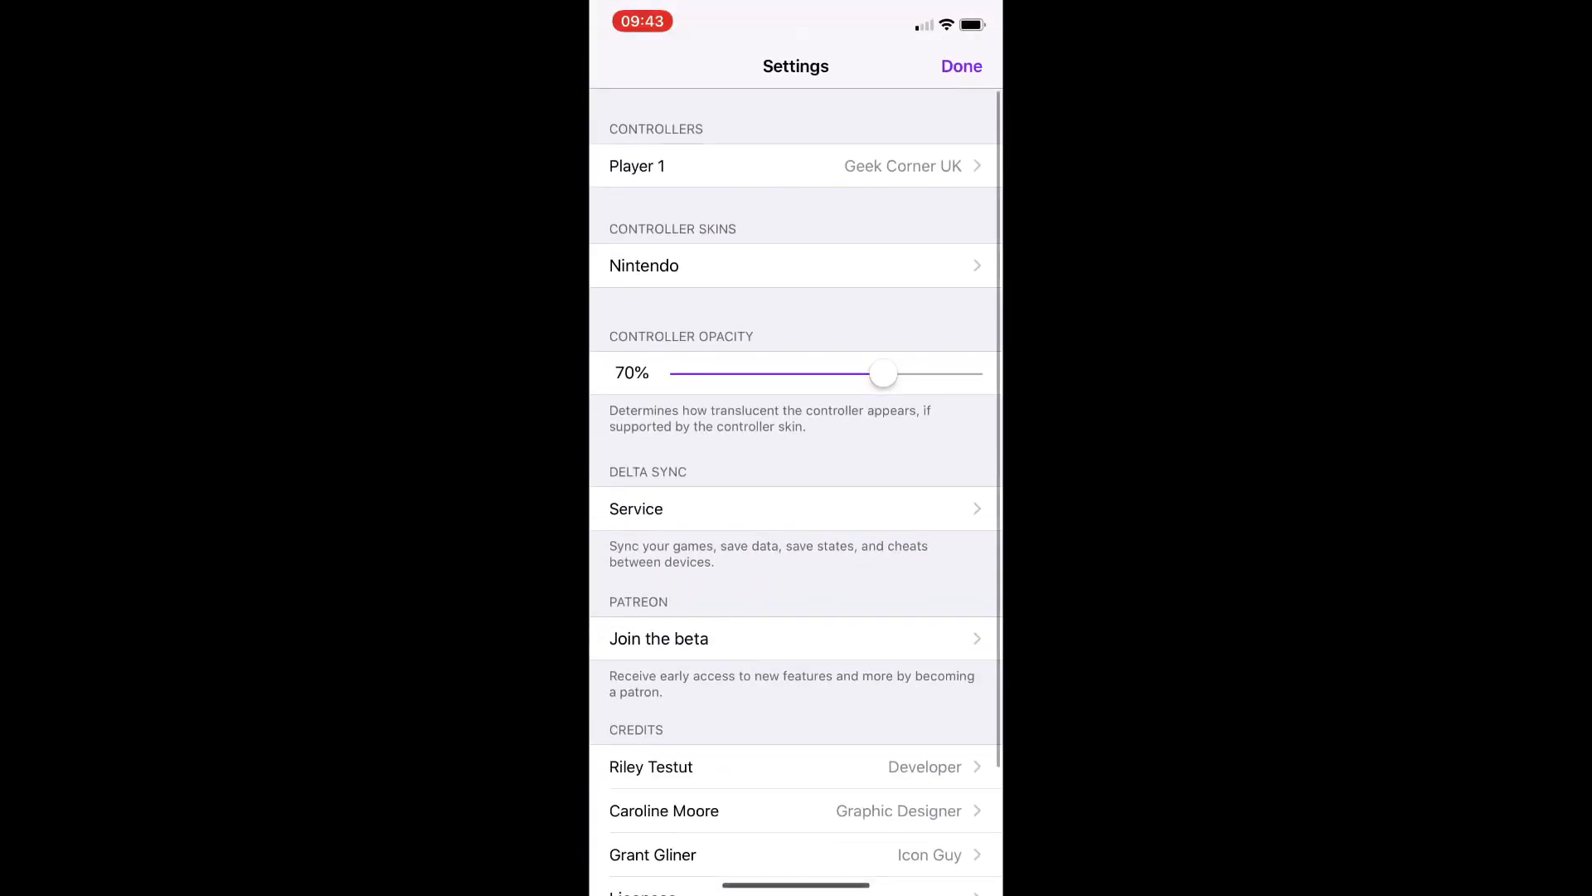
- Scroll Delta Lite's Settings to credits and version 1.0, then return to the home screen
scroll(down, 3)
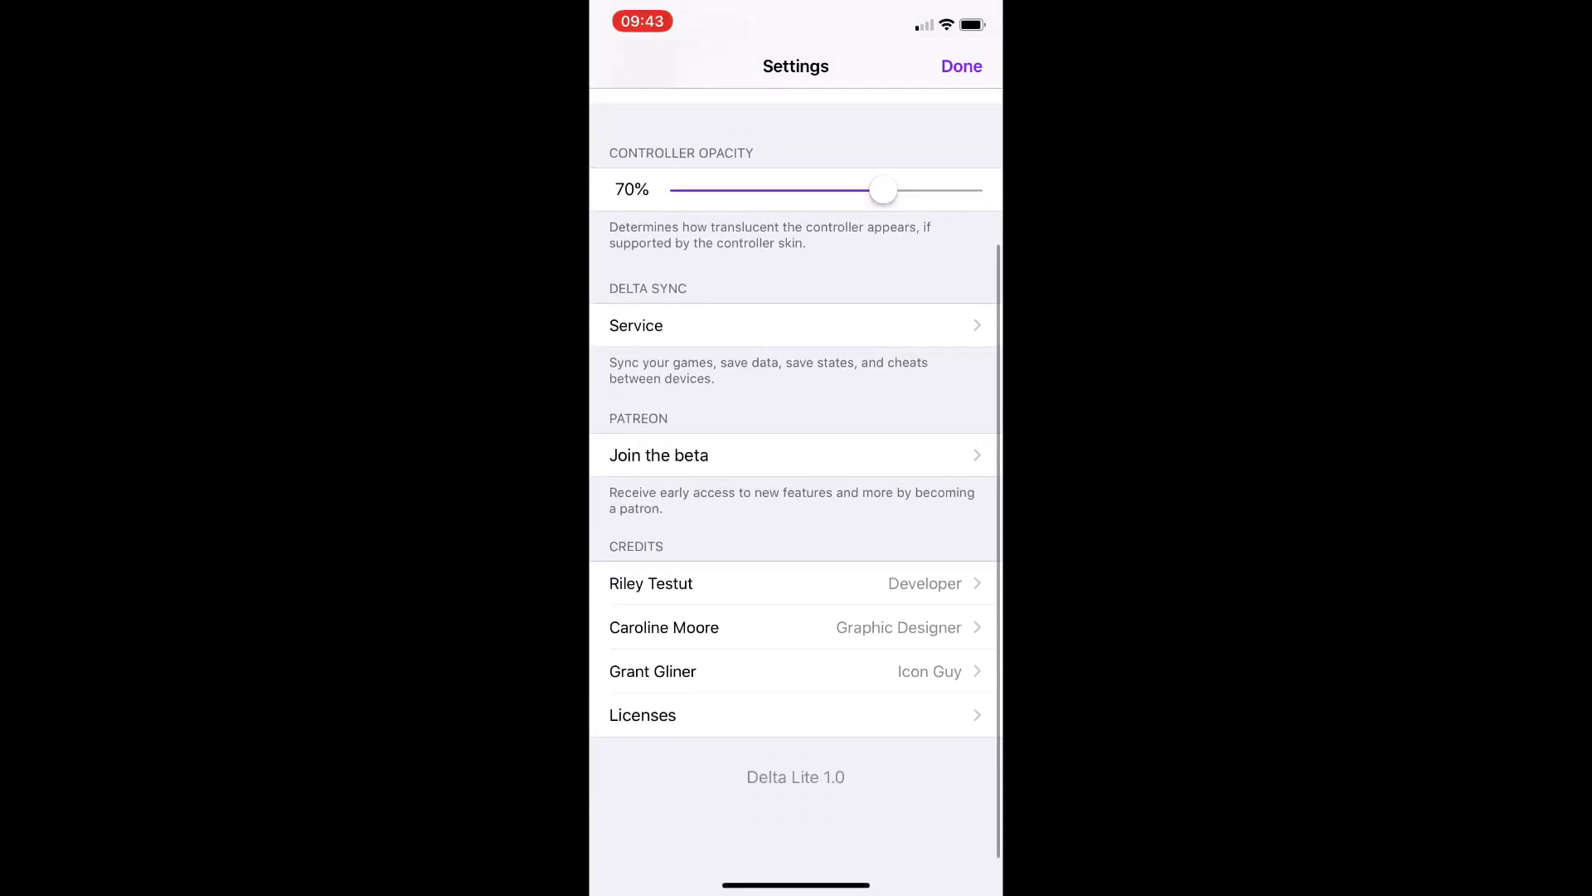
click(960, 67)
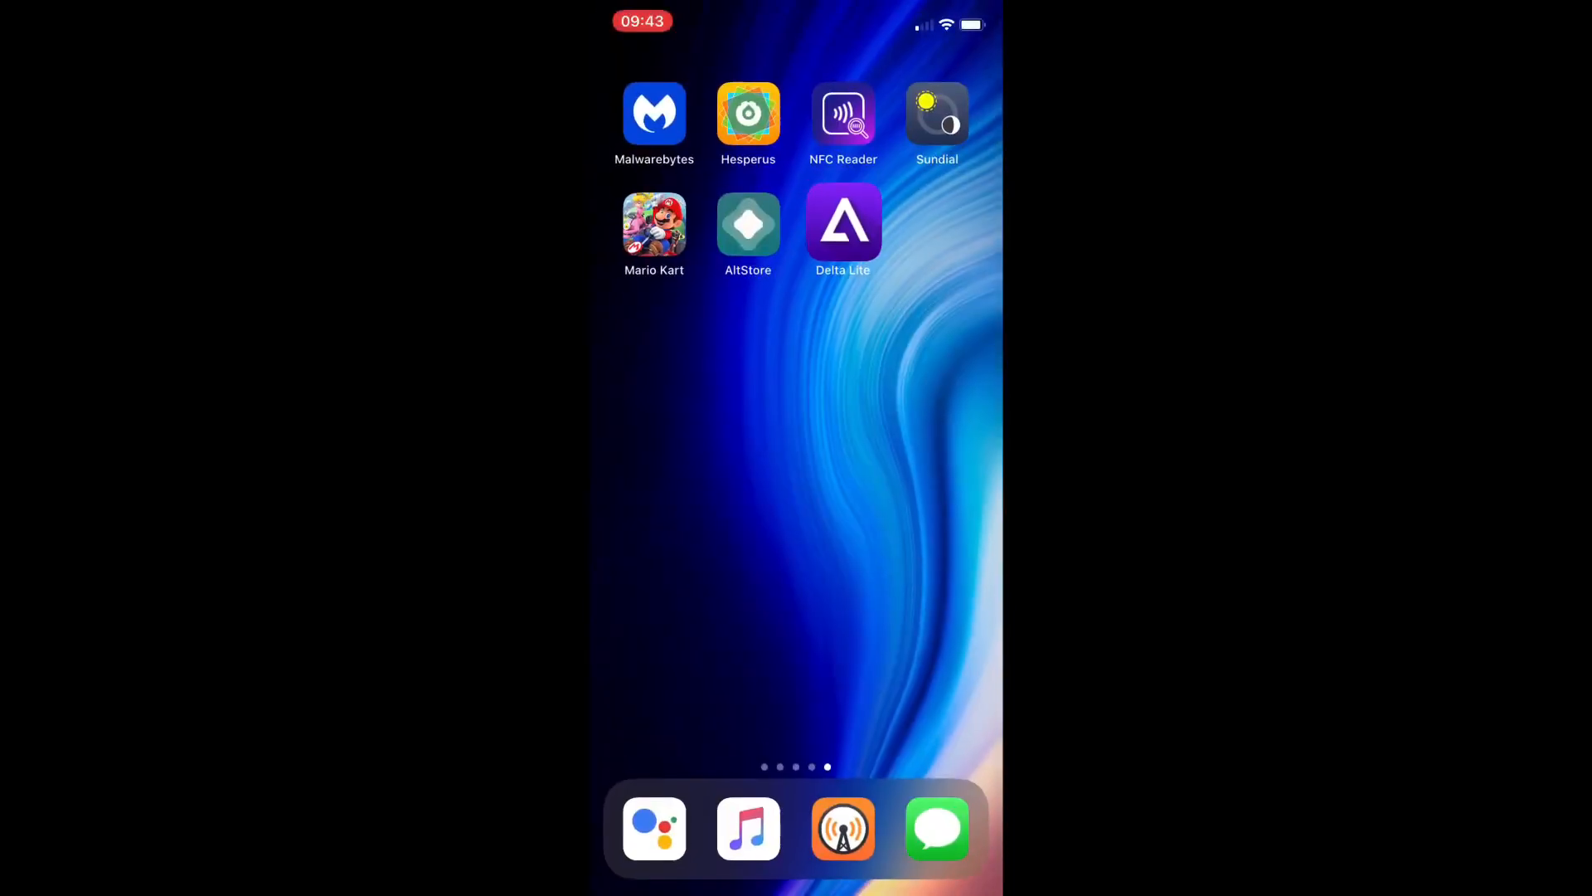